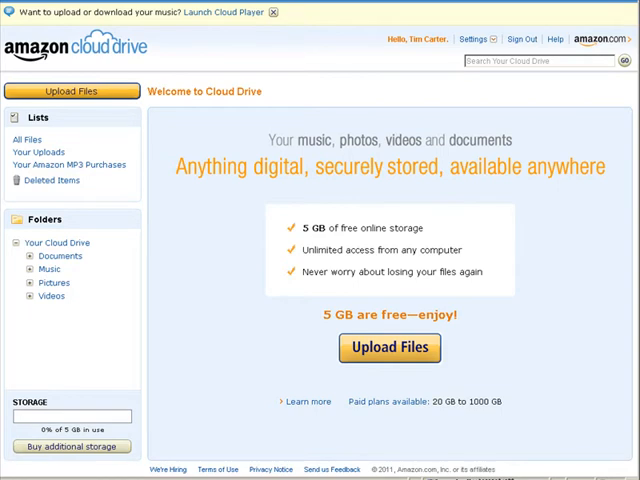
{"action": "mouse_move", "coordinate": [346, 128]}
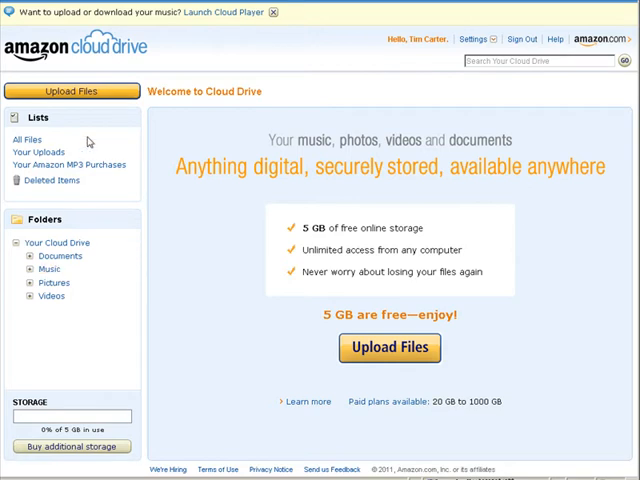
{"action": "mouse_move", "coordinate": [148, 148]}
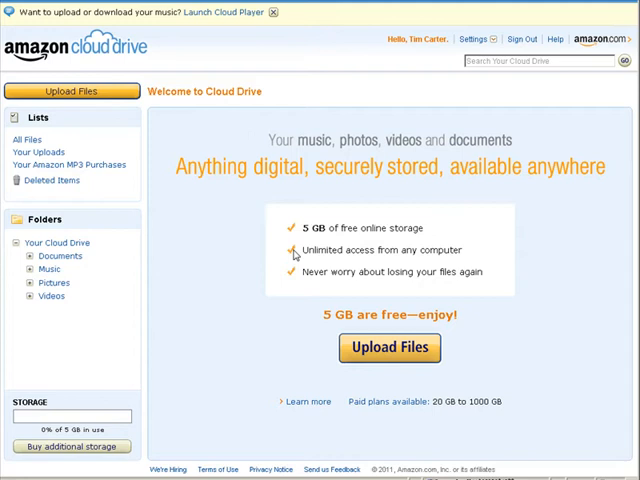
{"action": "mouse_move", "coordinate": [430, 238]}
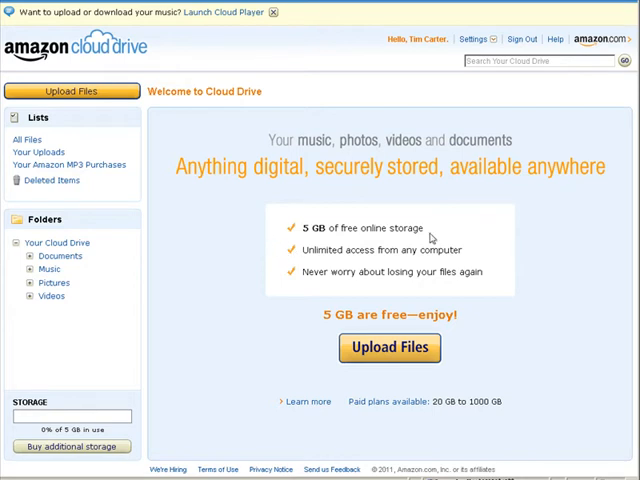
{"action": "mouse_move", "coordinate": [424, 240]}
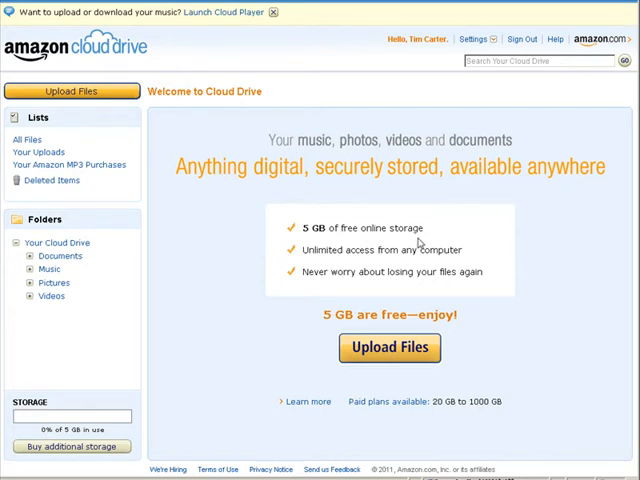
{"action": "mouse_move", "coordinate": [508, 246]}
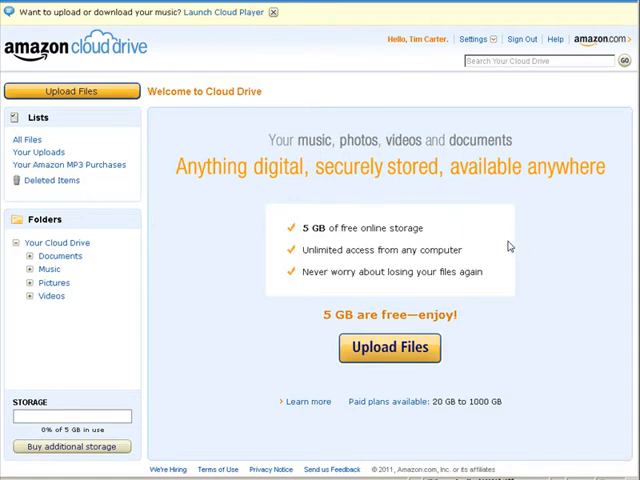
{"action": "mouse_move", "coordinate": [366, 172]}
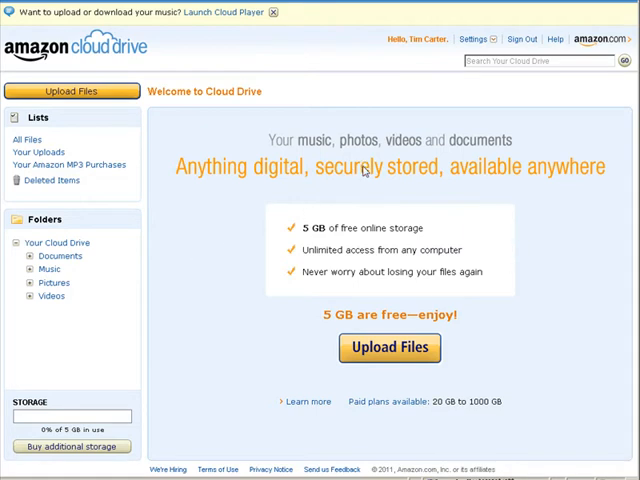
{"action": "mouse_move", "coordinate": [216, 236]}
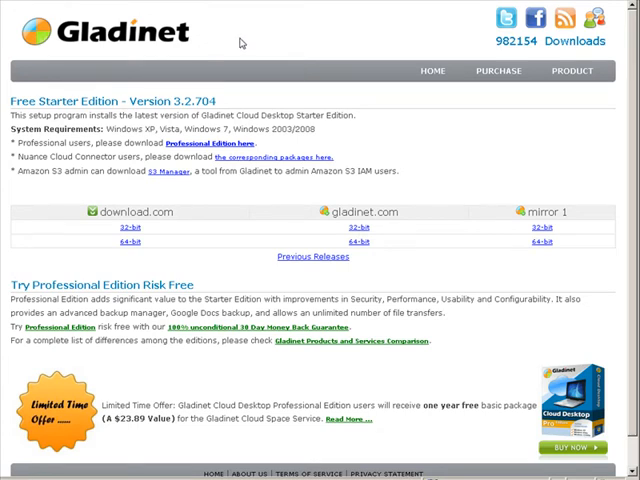
{"action": "mouse_move", "coordinate": [110, 94]}
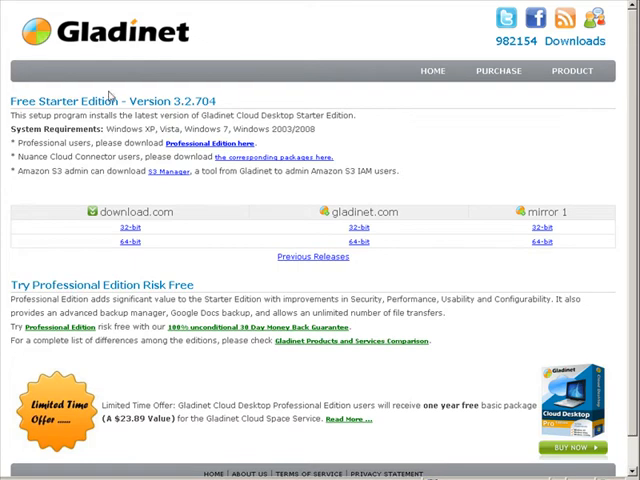
{"action": "mouse_move", "coordinate": [456, 220]}
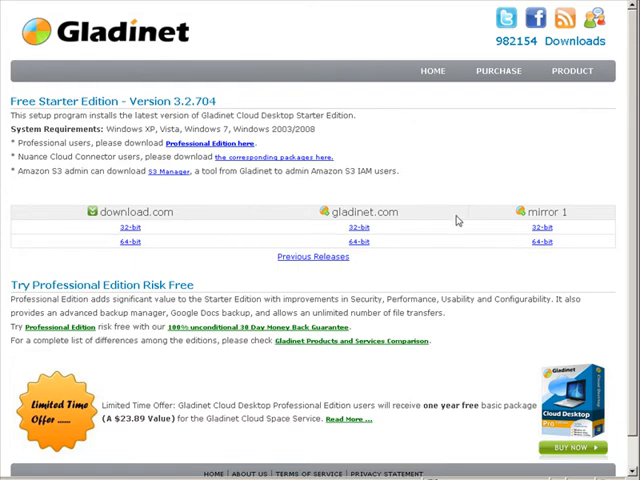
{"action": "mouse_move", "coordinate": [324, 244]}
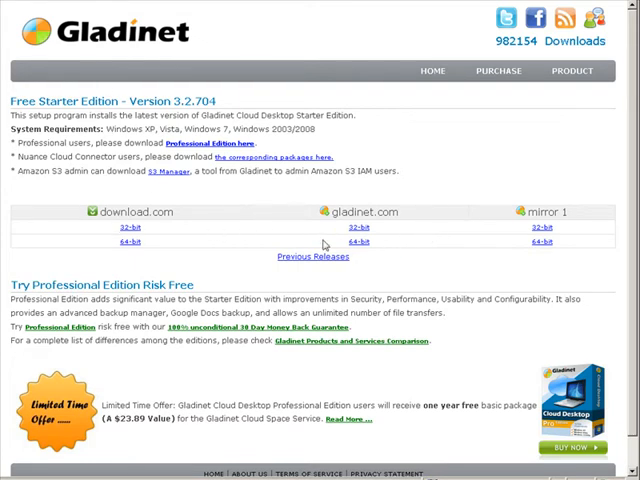
{"action": "mouse_move", "coordinate": [148, 232]}
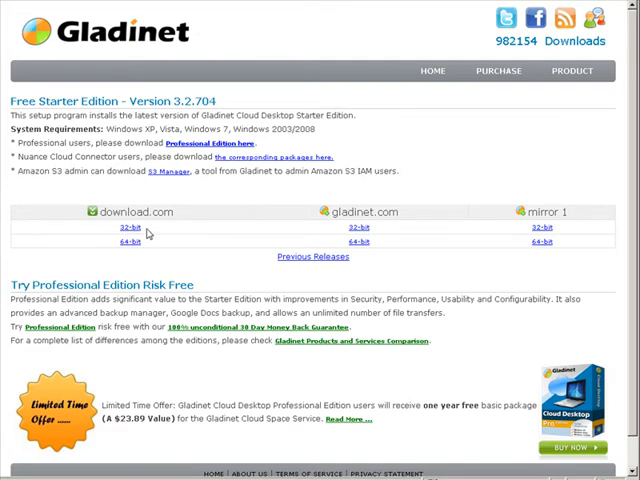
- Follow the Download.com 32-bit mirror link for Gladinet Cloud Desktop Starter Edition
{"action": "left_click", "coordinate": [128, 228]}
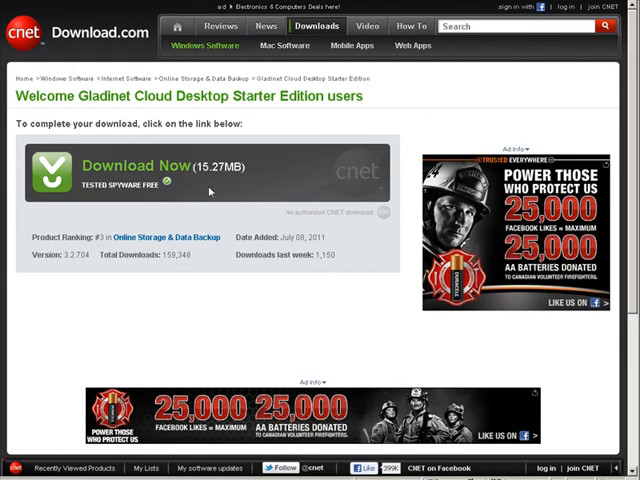
- Download the Gladinet installer, save it to disk and launch the setup file
{"action": "left_click", "coordinate": [150, 164]}
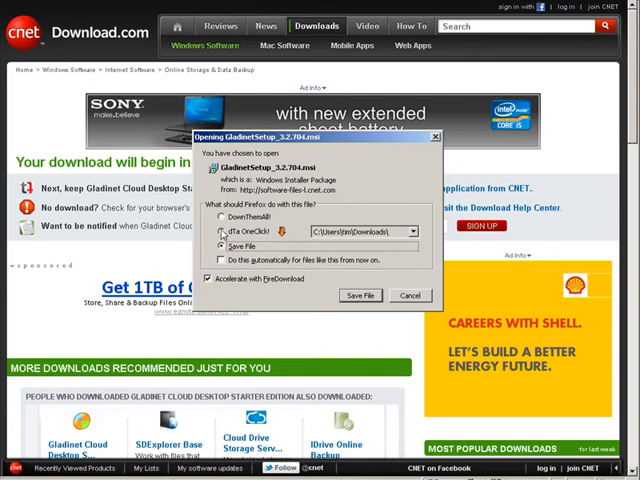
{"action": "left_click", "coordinate": [360, 296]}
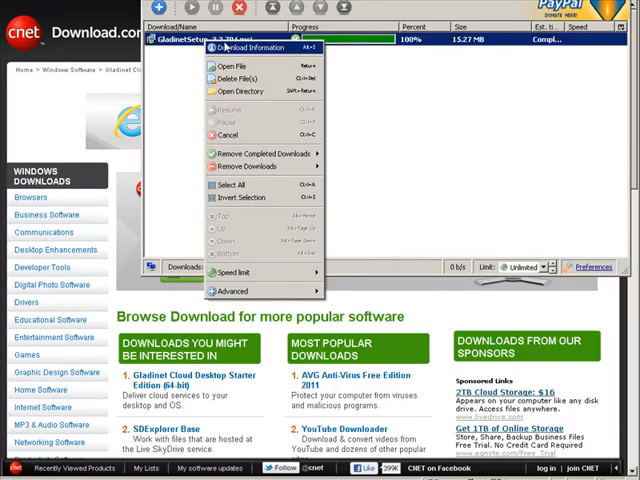
{"action": "left_click", "coordinate": [232, 62]}
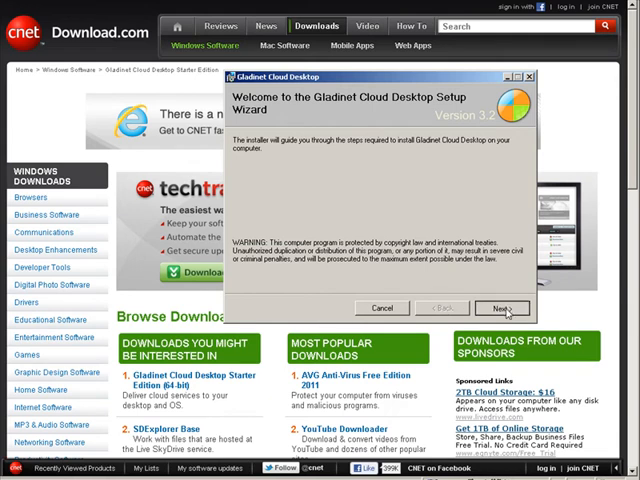
- Run the setup wizard accepting the license and default folder until installation completes
{"action": "left_click", "coordinate": [504, 308]}
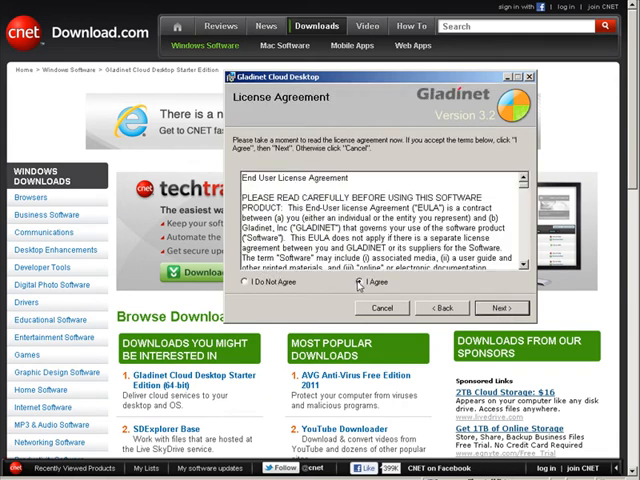
{"action": "left_click", "coordinate": [500, 308]}
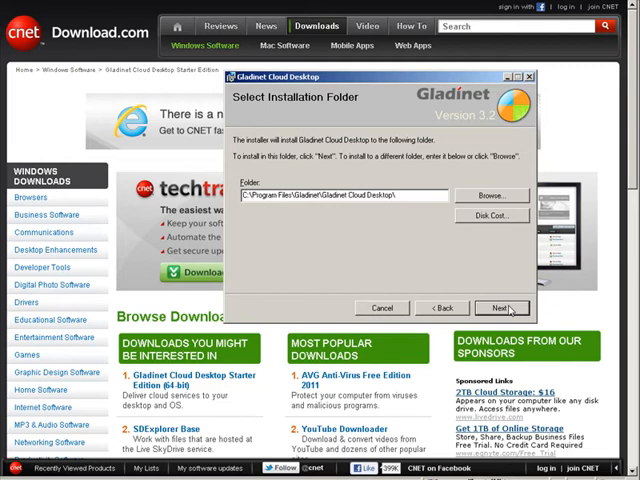
{"action": "left_click", "coordinate": [502, 308]}
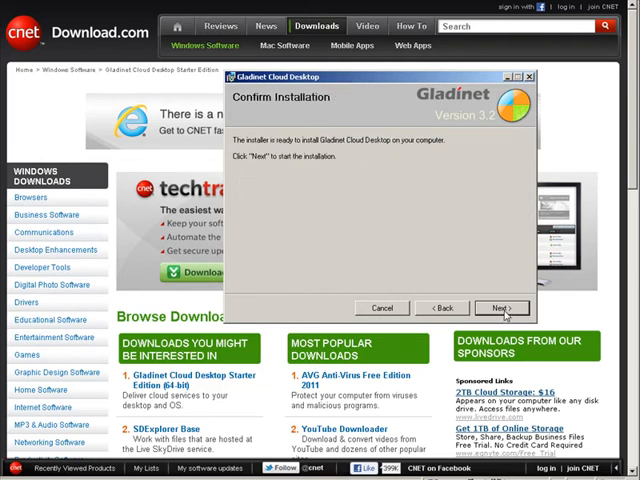
{"action": "left_click", "coordinate": [504, 308]}
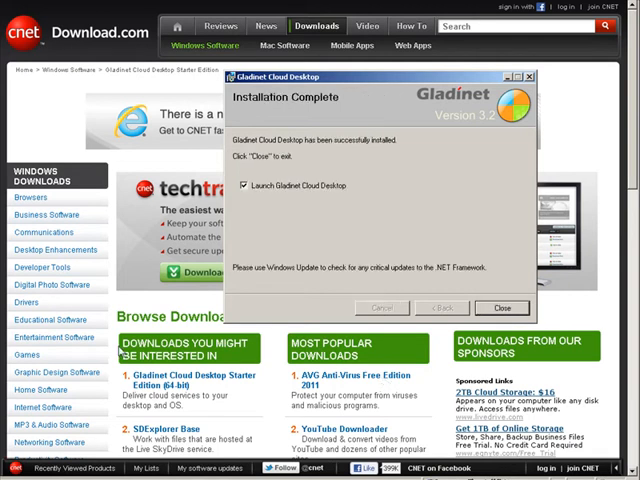
{"action": "mouse_move", "coordinate": [332, 192]}
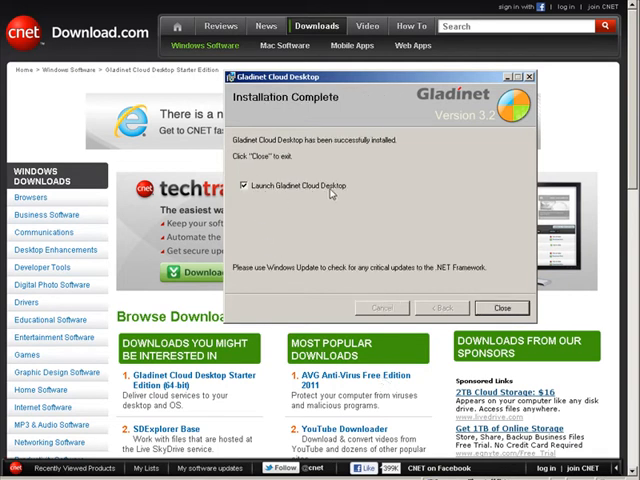
- Launch Gladinet, keep the free Starter Edition and skip registration in the Run-Once wizard
{"action": "left_click", "coordinate": [502, 308]}
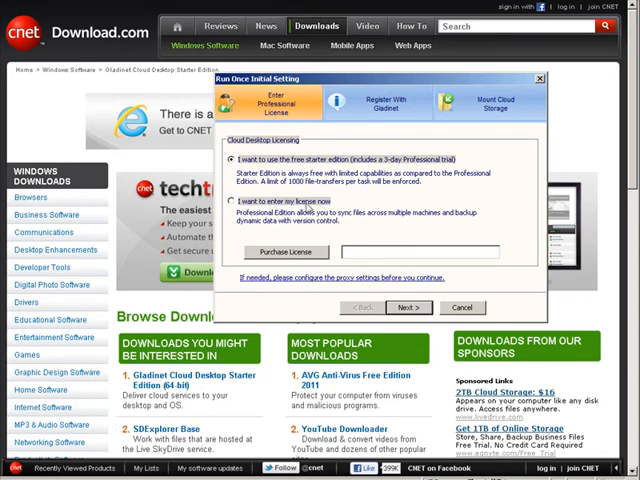
{"action": "mouse_move", "coordinate": [364, 214]}
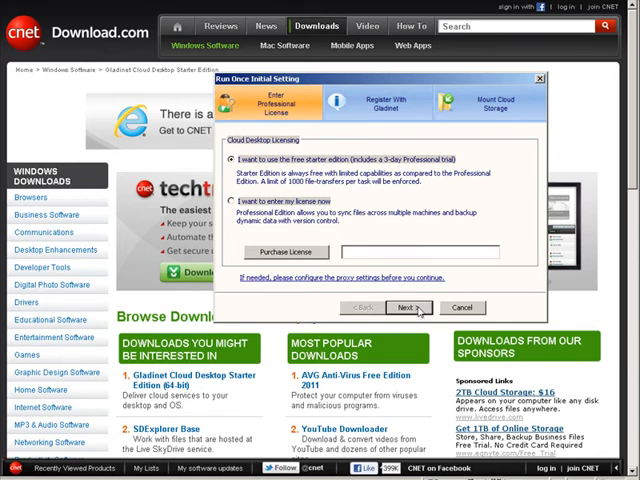
{"action": "left_click", "coordinate": [406, 308]}
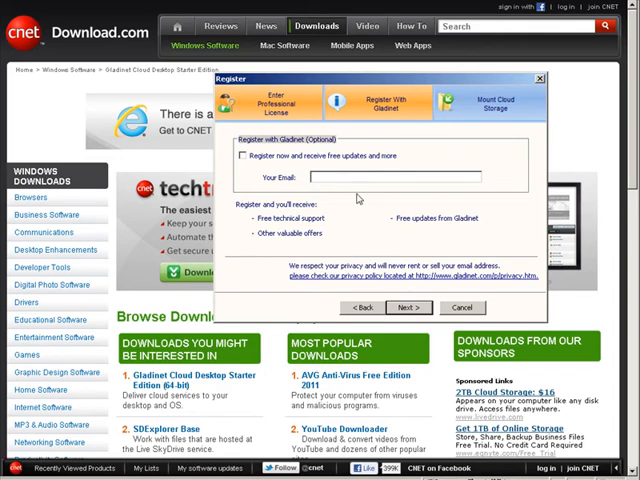
{"action": "mouse_move", "coordinate": [364, 222]}
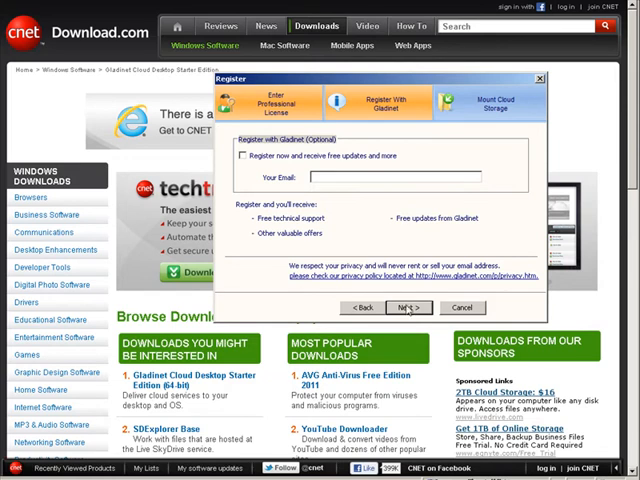
{"action": "left_click", "coordinate": [406, 308]}
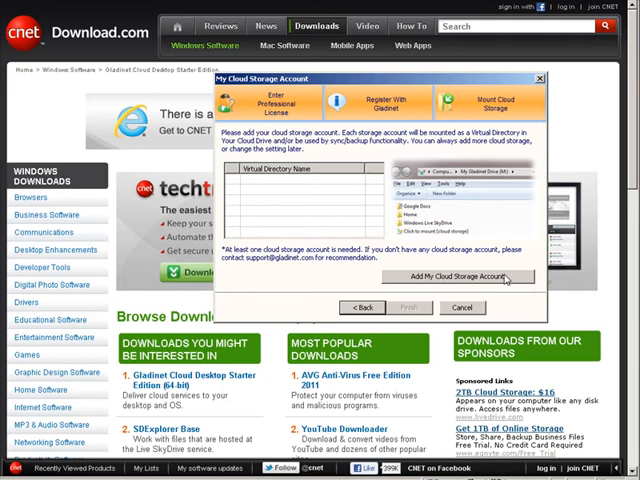
- Add a storage account choosing Amazon Cloud Drive and enter the login details
{"action": "left_click", "coordinate": [460, 278]}
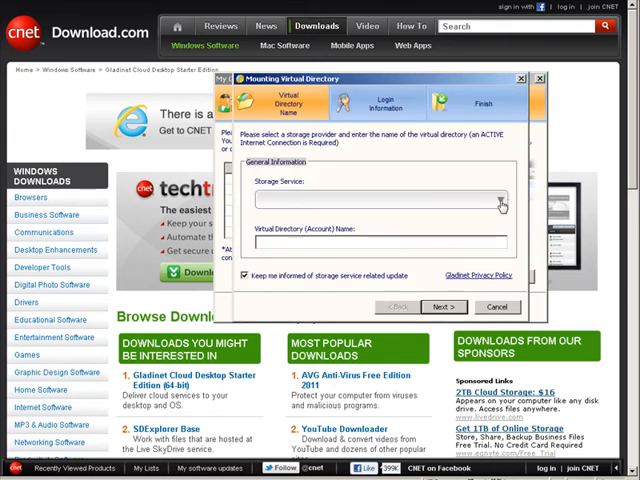
{"action": "left_click", "coordinate": [498, 200]}
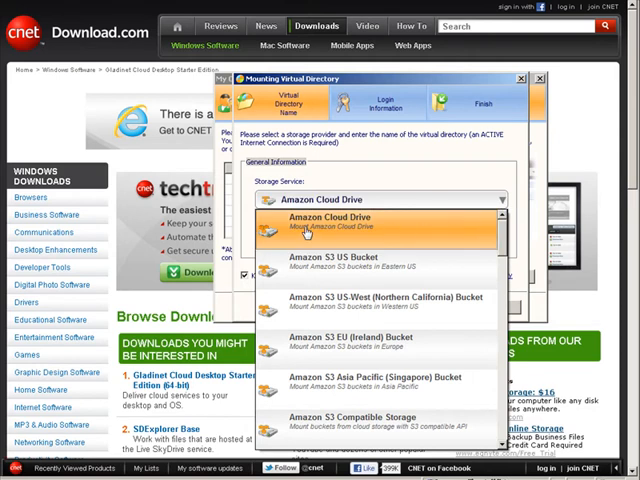
{"action": "mouse_move", "coordinate": [408, 232]}
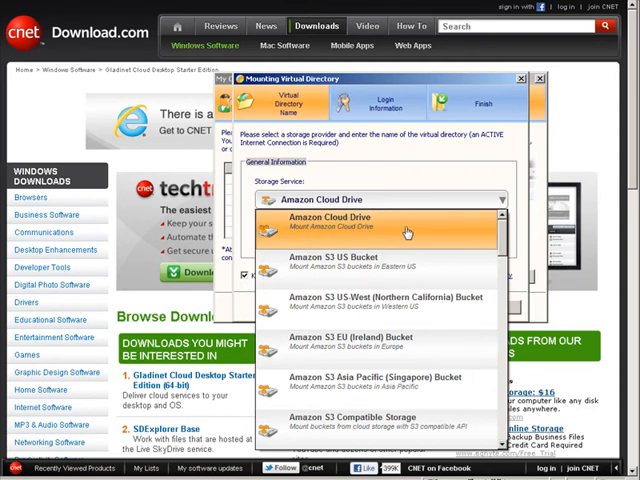
{"action": "left_click", "coordinate": [382, 230]}
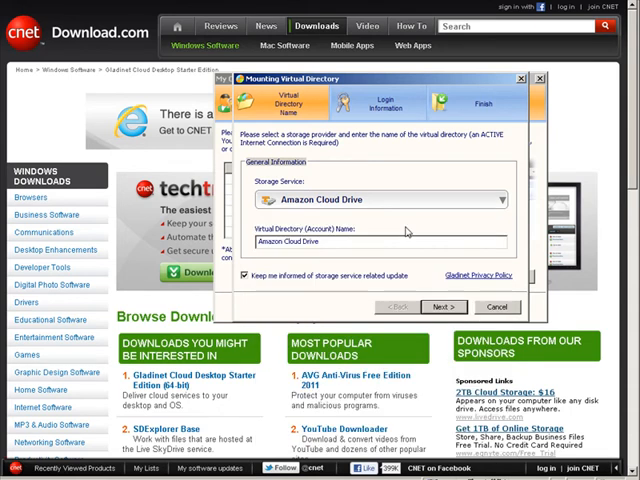
{"action": "mouse_move", "coordinate": [416, 276]}
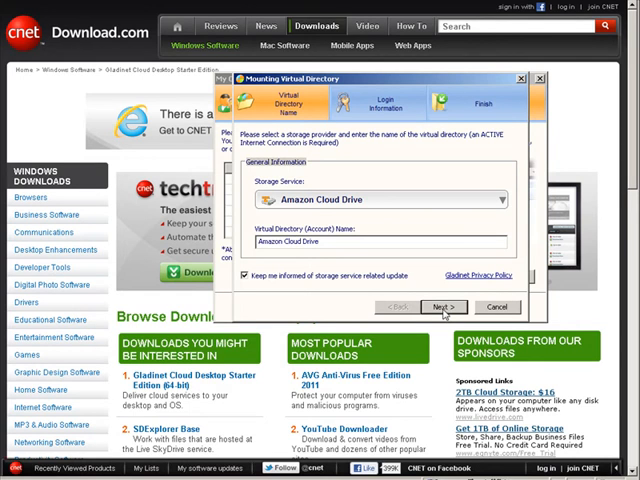
{"action": "left_click", "coordinate": [444, 306]}
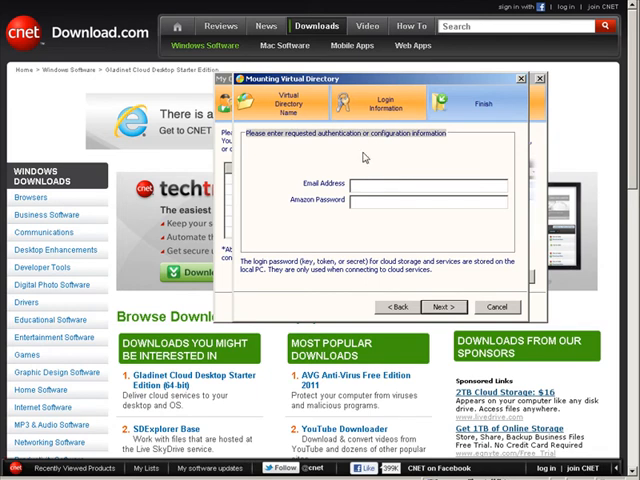
{"action": "mouse_move", "coordinate": [396, 164]}
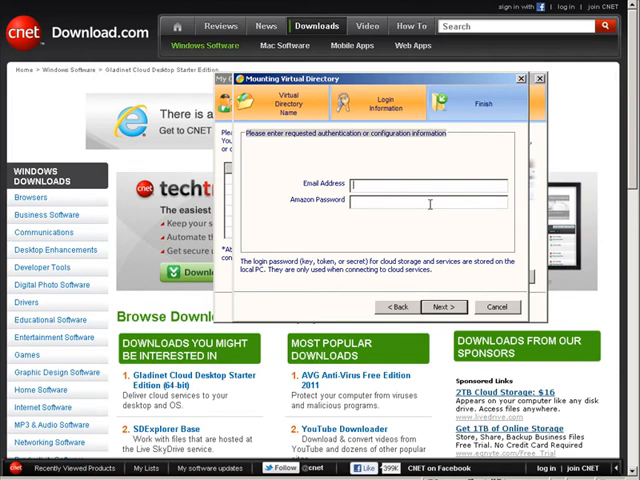
{"action": "left_click", "coordinate": [444, 306]}
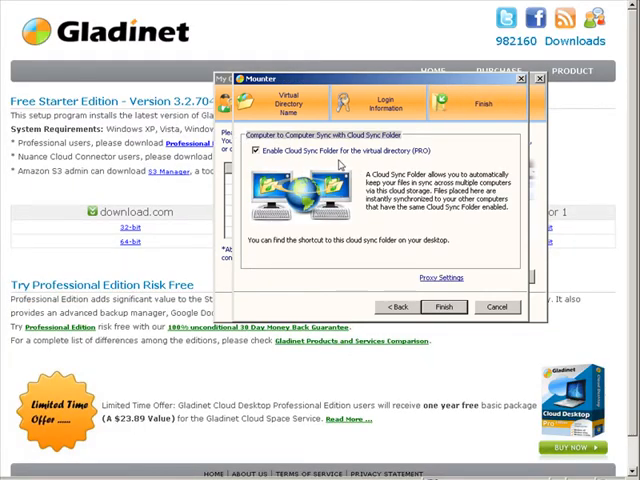
{"action": "mouse_move", "coordinate": [324, 160]}
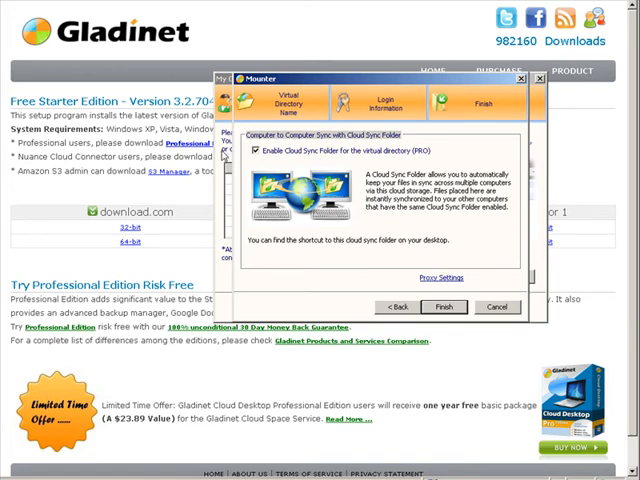
- Disable Enable Cloud Sync Folder and finish mounting Amazon Cloud Drive
{"action": "left_click", "coordinate": [256, 152]}
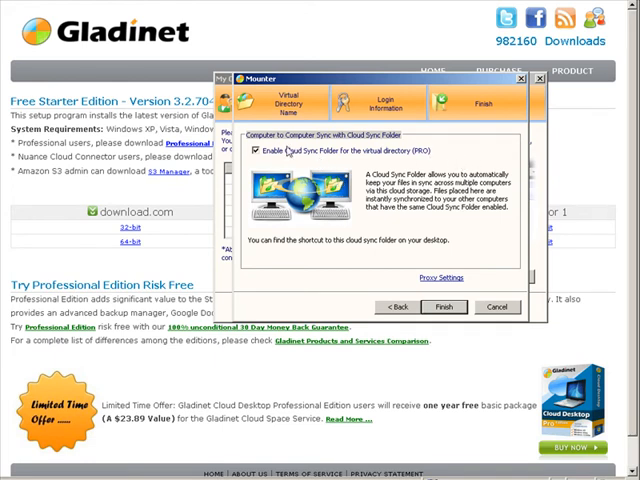
{"action": "left_click", "coordinate": [256, 152]}
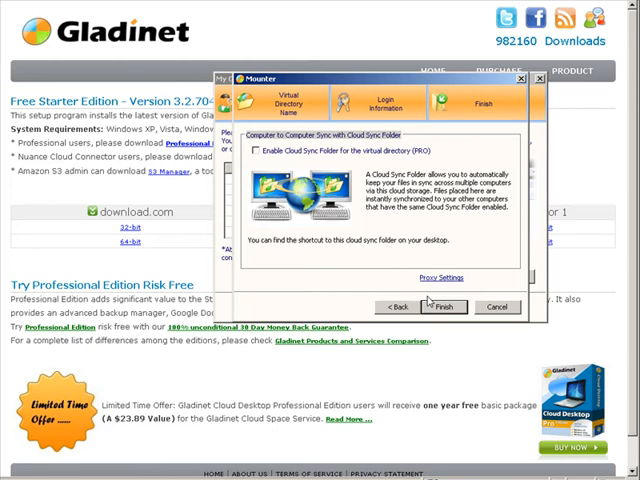
{"action": "left_click", "coordinate": [444, 306]}
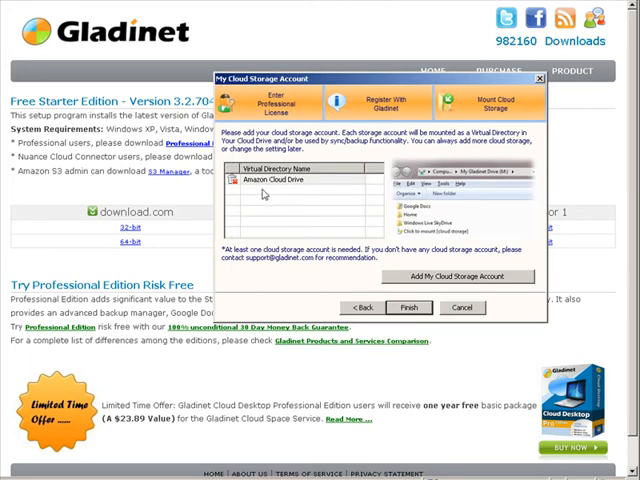
- Select the Amazon Cloud Drive account and finish setup to reach the Management Console
{"action": "left_click", "coordinate": [290, 180]}
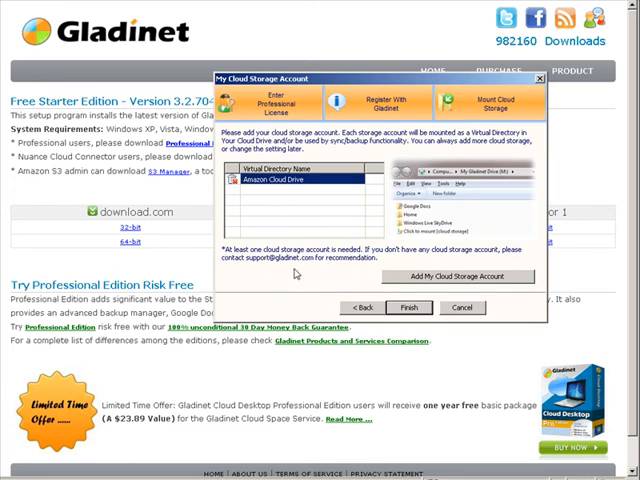
{"action": "left_click", "coordinate": [460, 308]}
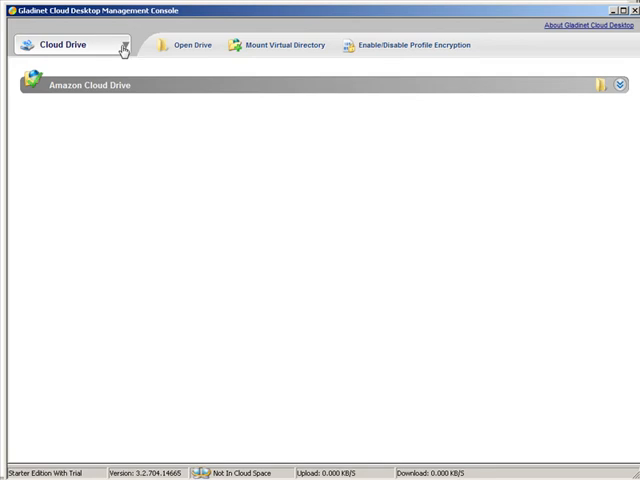
{"action": "mouse_move", "coordinate": [188, 44]}
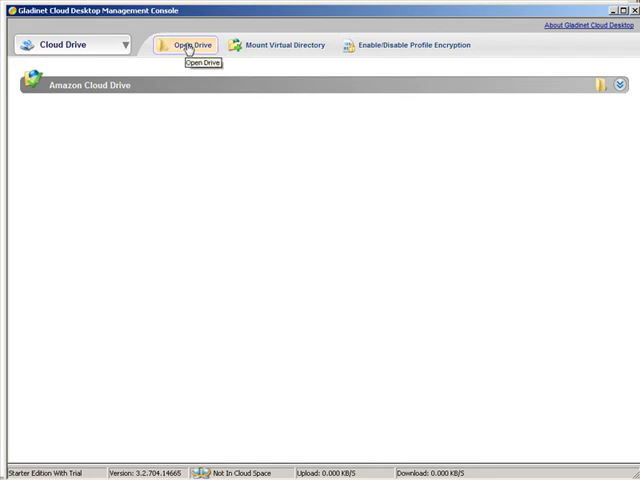
- Browse the Gladinet virtual drive into the Amazon Cloud Drive folder listing its default folders
{"action": "left_click", "coordinate": [188, 44]}
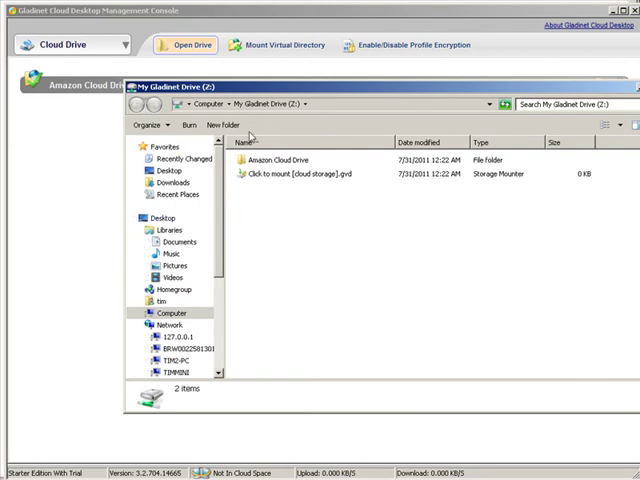
{"action": "left_click", "coordinate": [296, 160]}
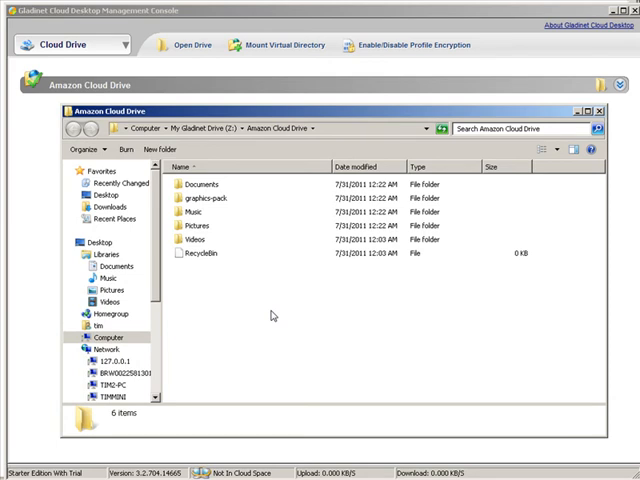
{"action": "mouse_move", "coordinate": [284, 304]}
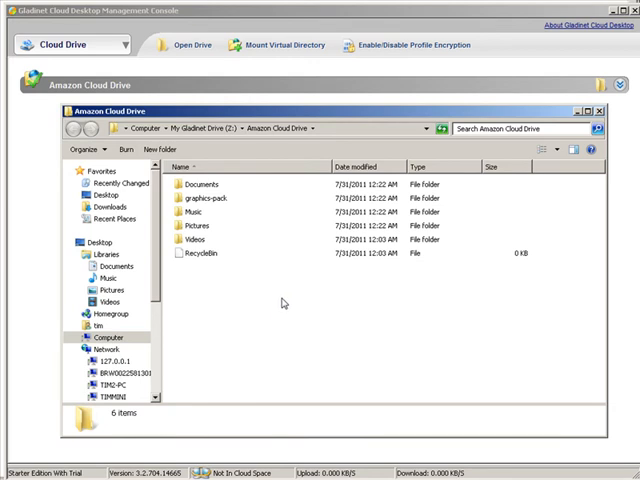
{"action": "mouse_move", "coordinate": [270, 312]}
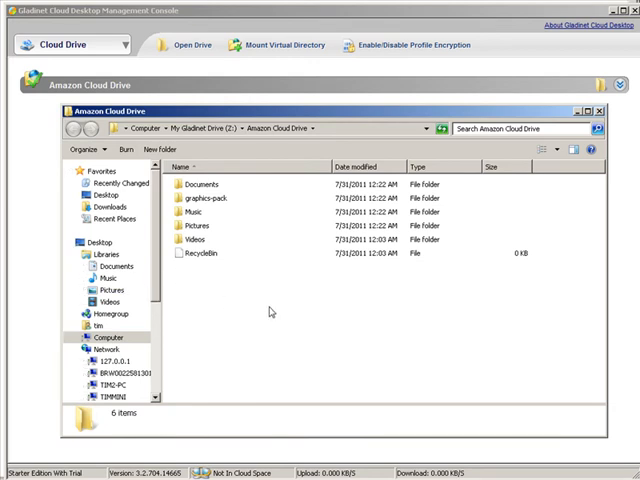
{"action": "mouse_move", "coordinate": [304, 316]}
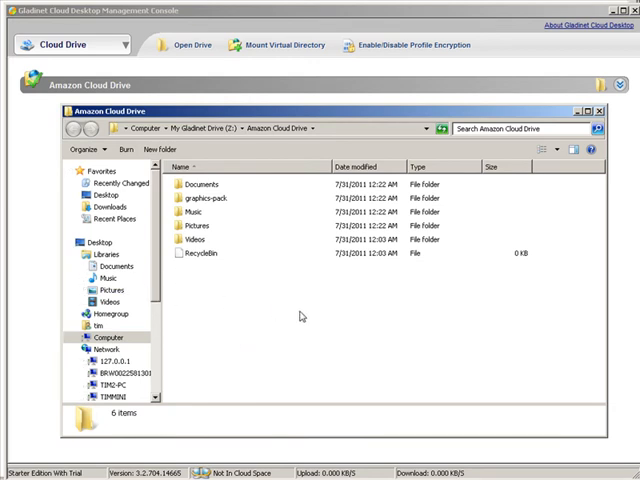
{"action": "mouse_move", "coordinate": [312, 164]}
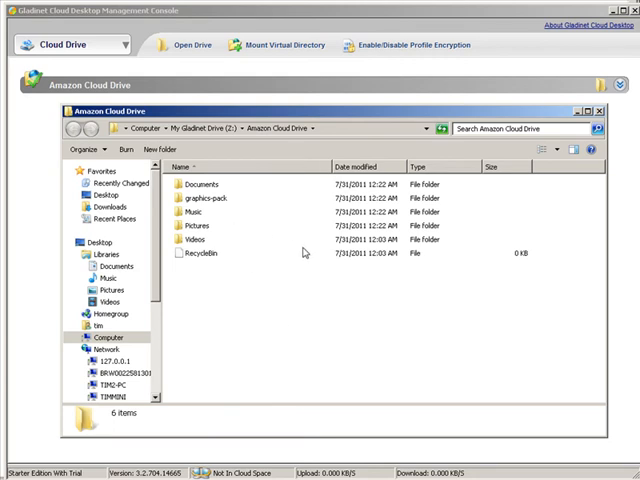
{"action": "mouse_move", "coordinate": [320, 192]}
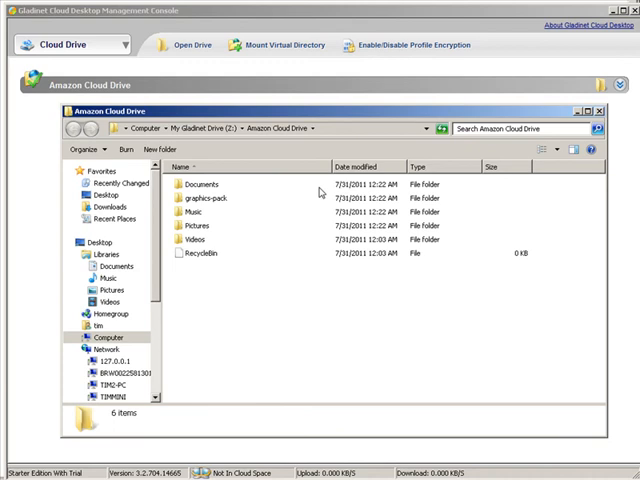
{"action": "mouse_move", "coordinate": [320, 192]}
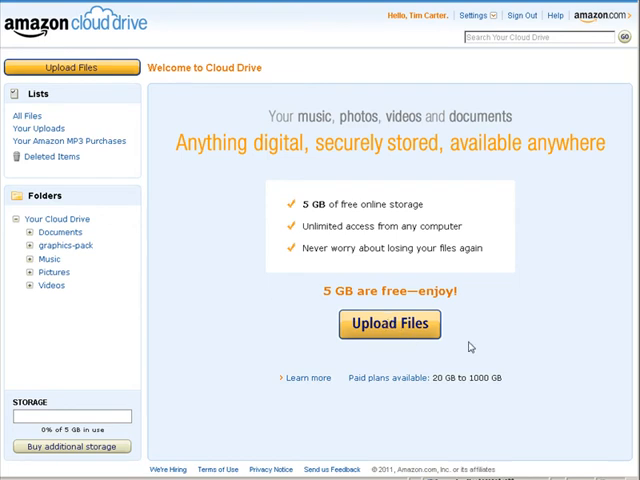
{"action": "mouse_move", "coordinate": [492, 348]}
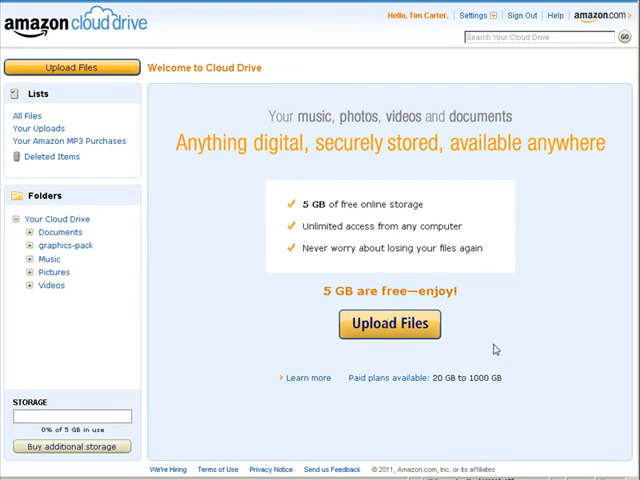
{"action": "mouse_move", "coordinate": [464, 344]}
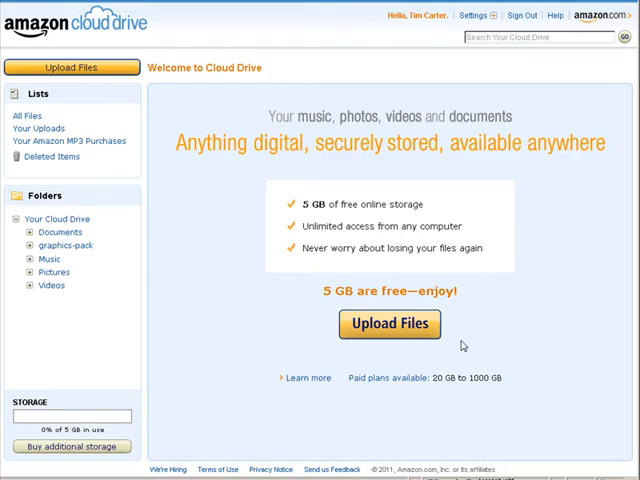
- Start an upload, accept the Cloud Drive terms of use and submit the captcha characters
{"action": "left_click", "coordinate": [388, 324]}
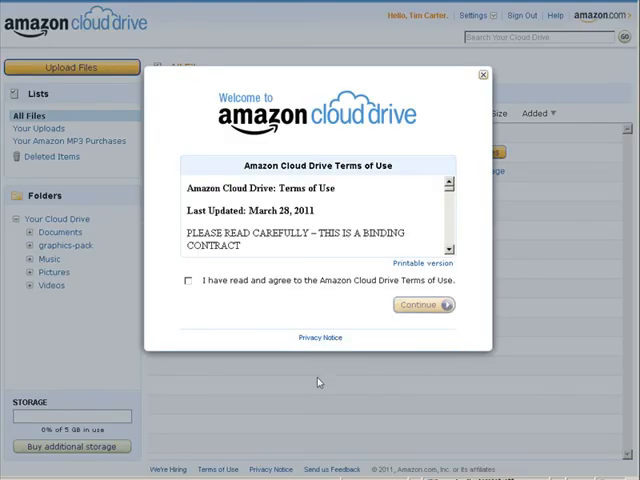
{"action": "mouse_move", "coordinate": [368, 288]}
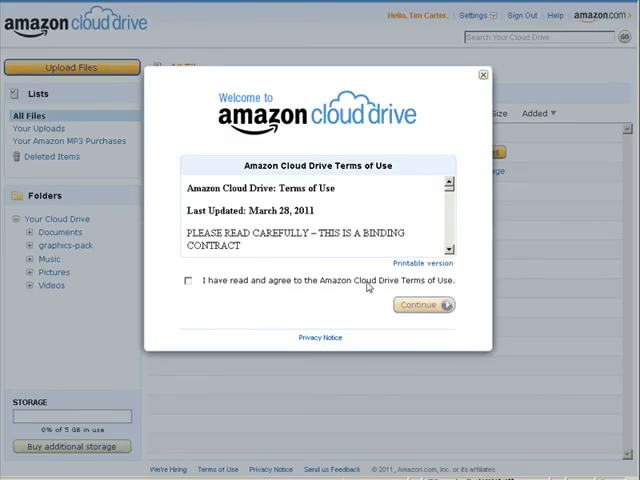
{"action": "left_click", "coordinate": [188, 280]}
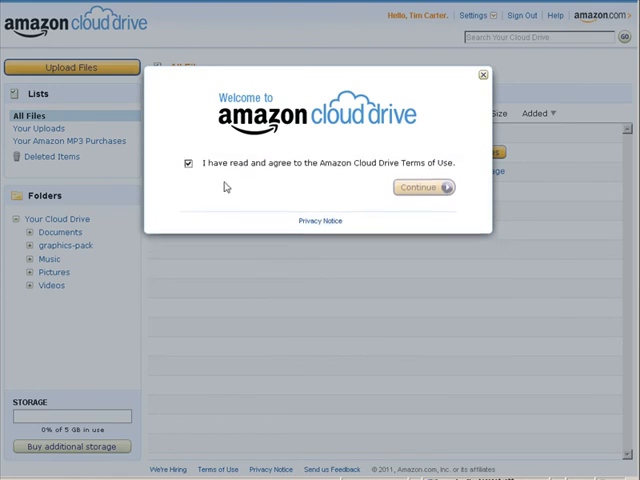
{"action": "left_click", "coordinate": [420, 188]}
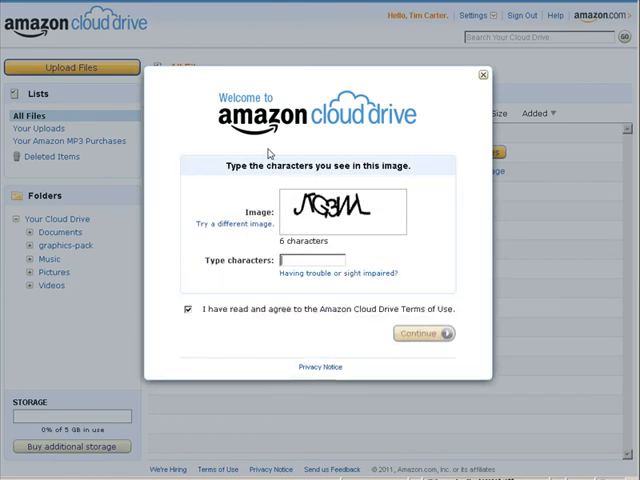
{"action": "mouse_move", "coordinate": [436, 260]}
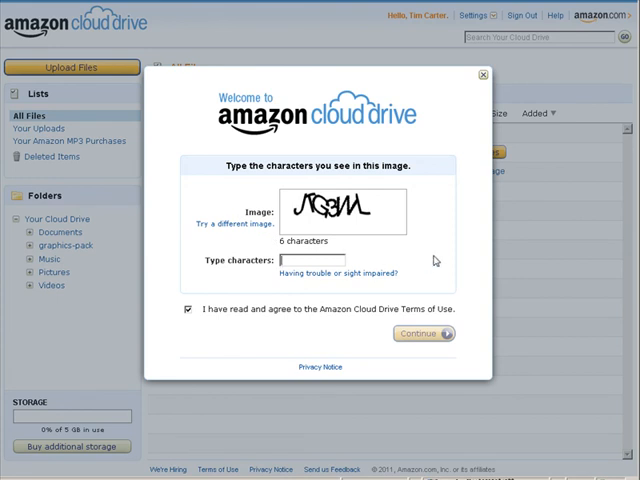
{"action": "left_click", "coordinate": [420, 332]}
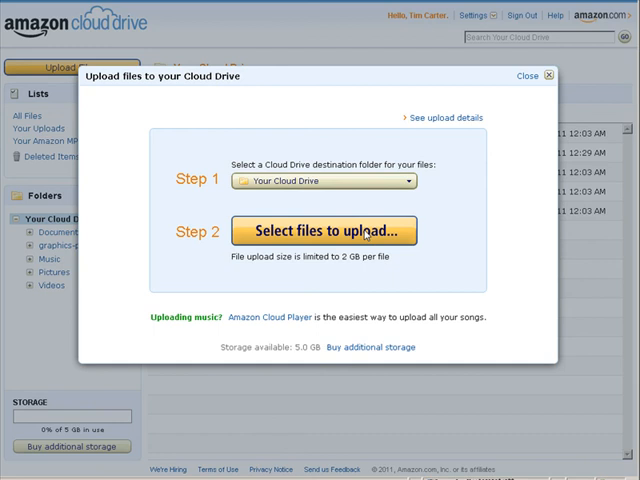
- Choose the local file ad.txt in the file browser for upload to Your Cloud Drive
{"action": "left_click", "coordinate": [324, 232]}
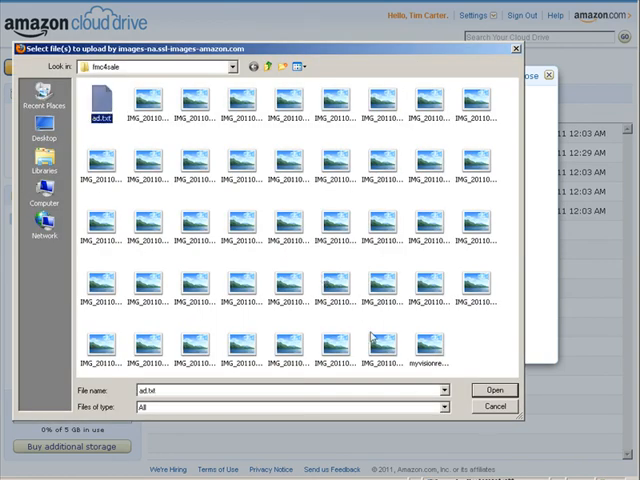
{"action": "left_click", "coordinate": [494, 390]}
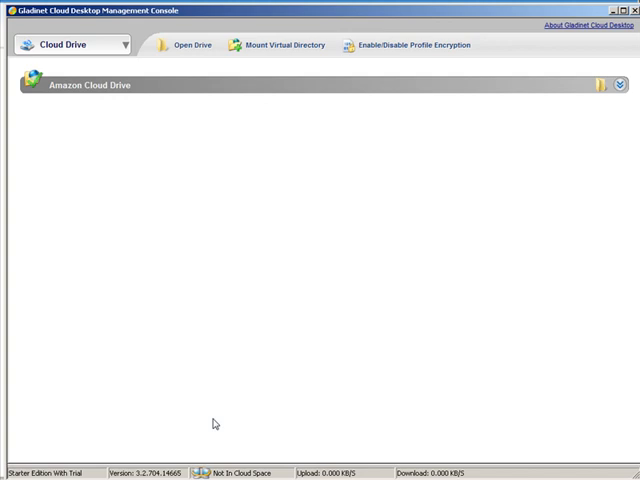
{"action": "mouse_move", "coordinate": [148, 78]}
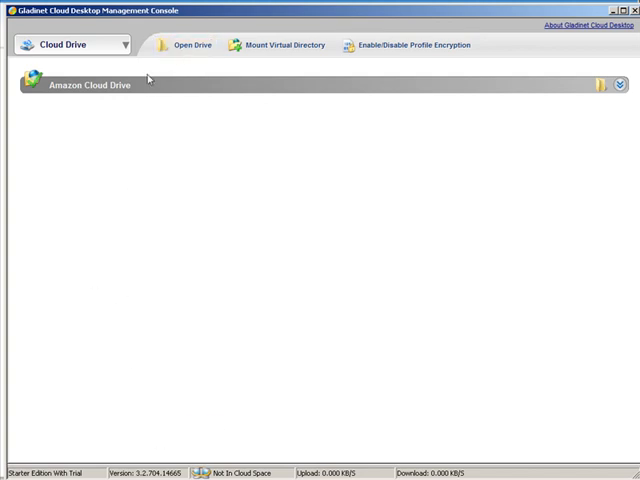
- Reload the Amazon Cloud Drive folder and view the uploaded ad.txt file's details
{"action": "left_click", "coordinate": [186, 44]}
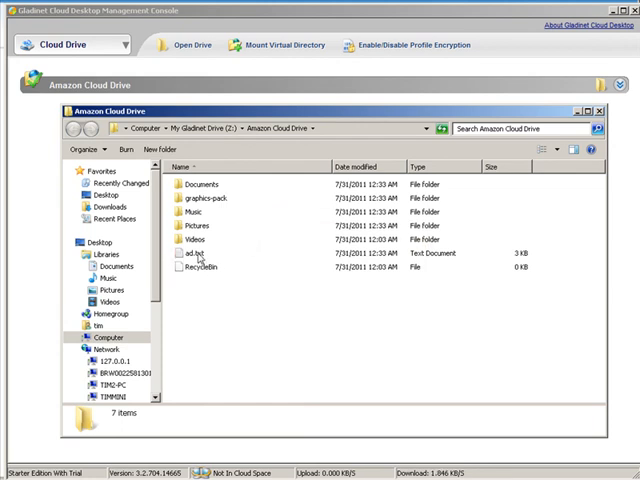
{"action": "left_click", "coordinate": [190, 252]}
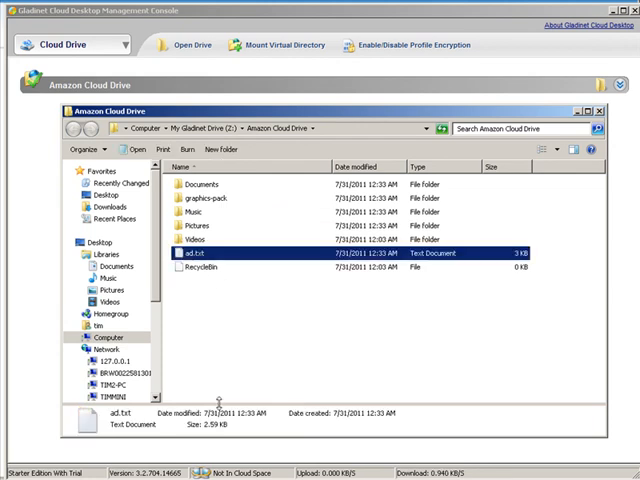
{"action": "mouse_move", "coordinate": [330, 392]}
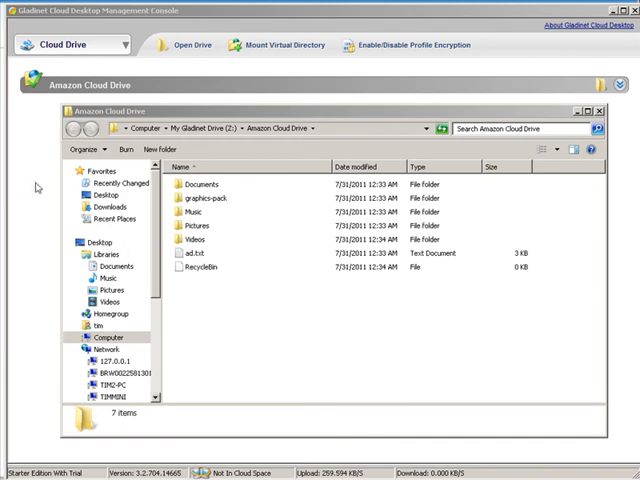
- Drag 'test folder' from the desktop into Amazon Cloud Drive and view its details
{"action": "left_click", "coordinate": [96, 276]}
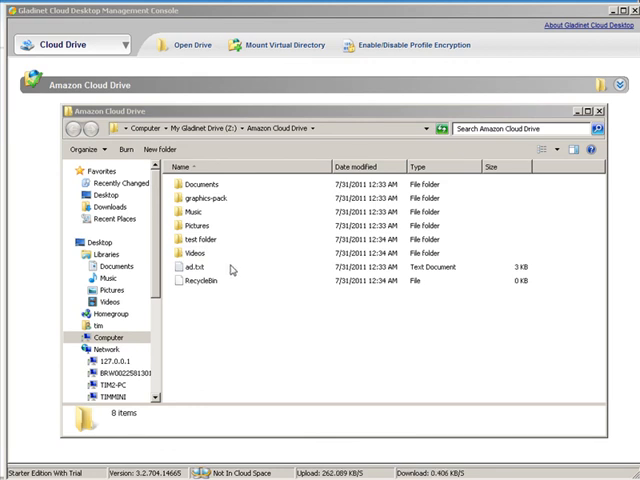
{"action": "left_click", "coordinate": [204, 240]}
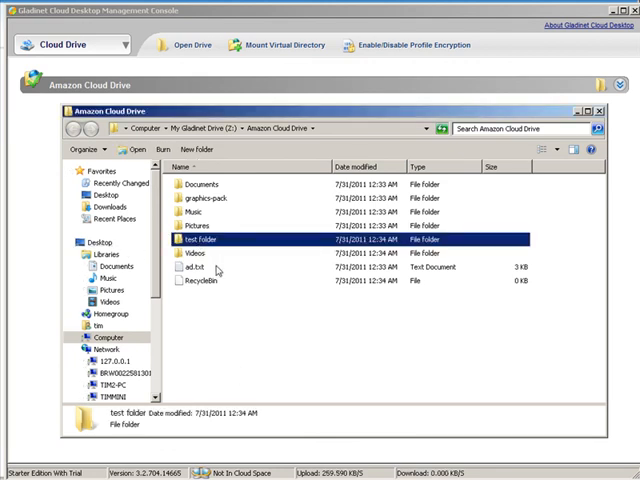
{"action": "mouse_move", "coordinate": [240, 324]}
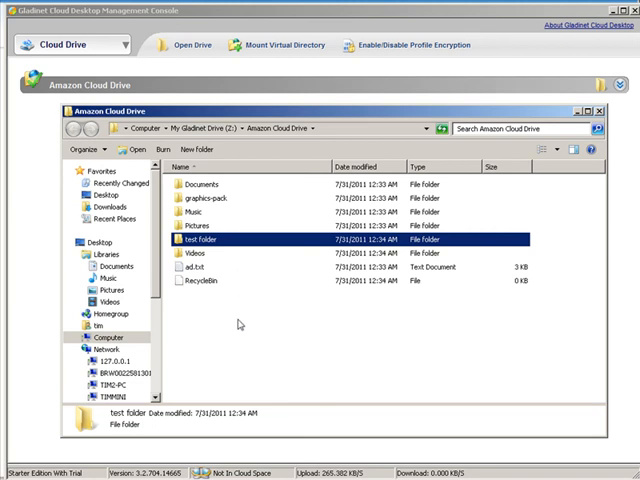